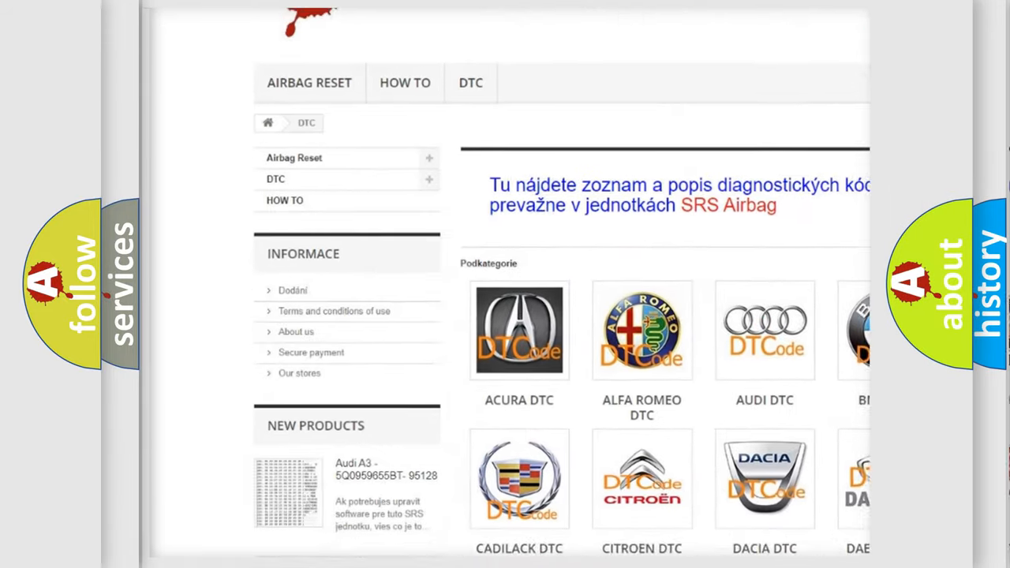
scroll(down, 3)
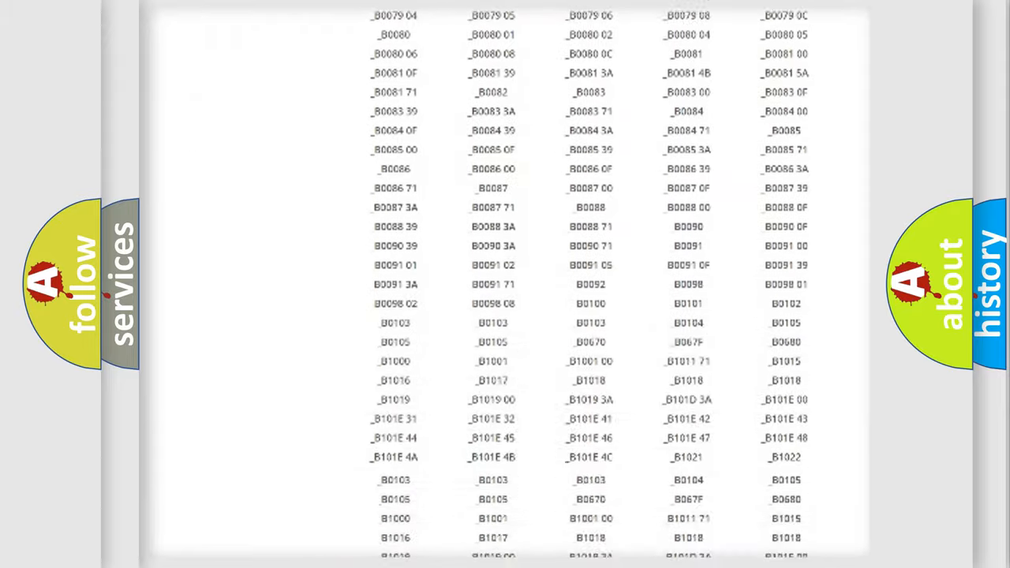
scroll(down, 3)
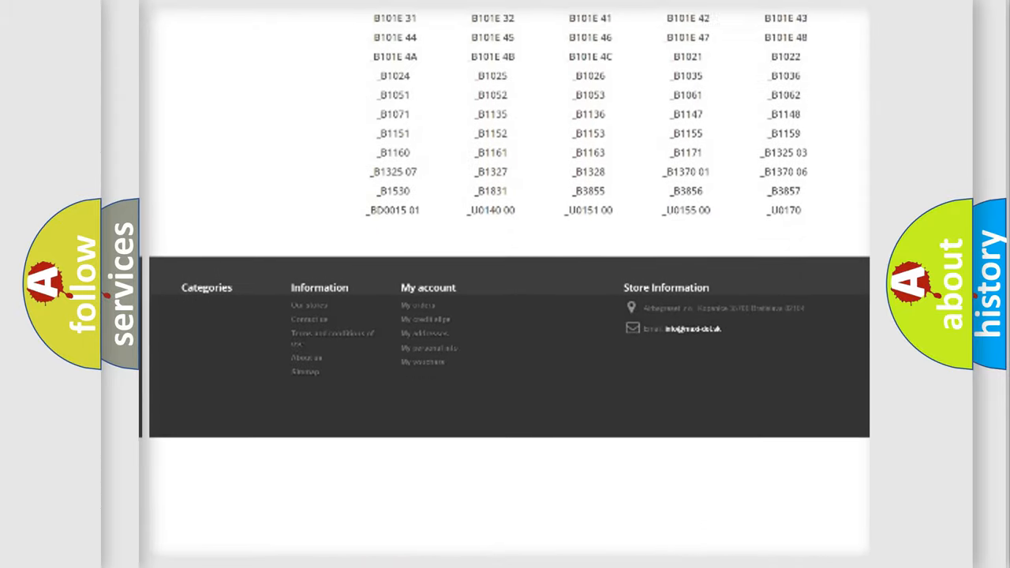